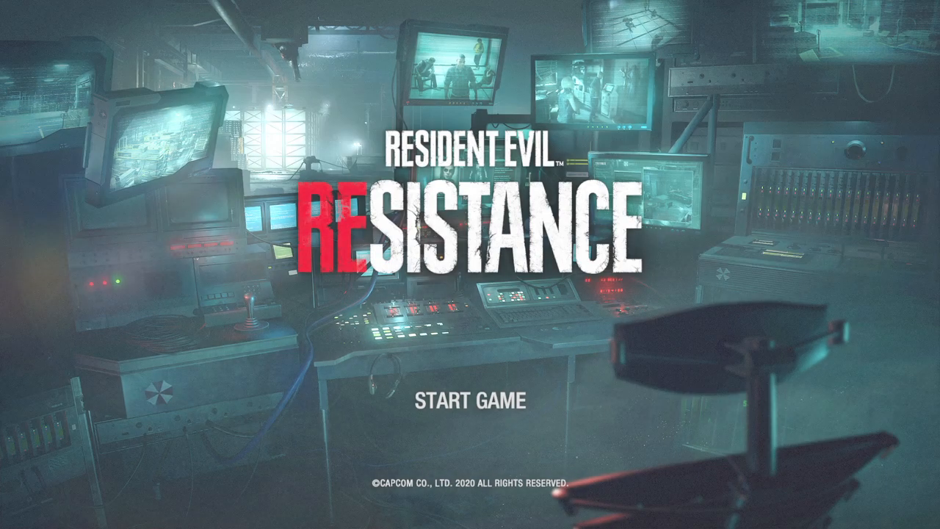
Start the game from the START GAME title screen to reach the main menu.
{"action": "left_click", "coordinate": [467, 403]}
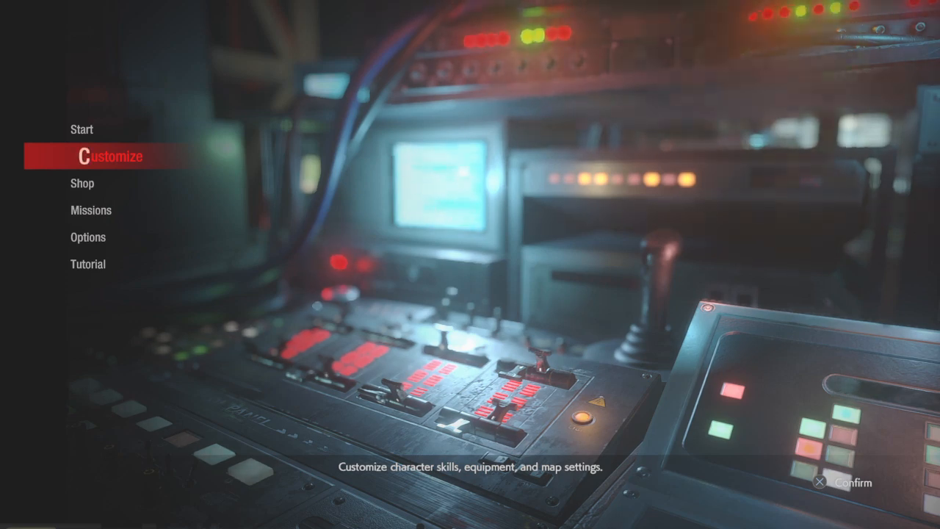
Enter Customize and bring up the character roster with Daniel's Tyrant profile shown.
{"action": "left_click", "coordinate": [109, 155]}
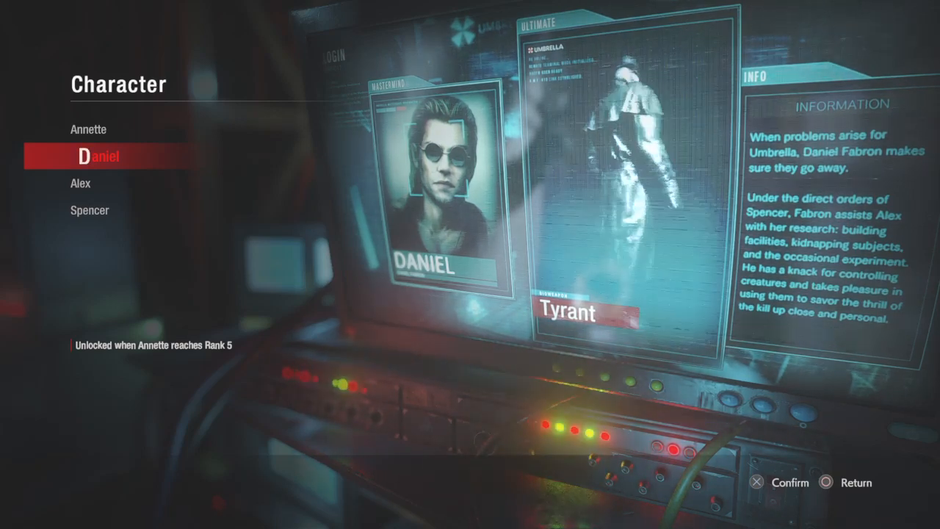
Move down through Annette, Daniel and Alex to Spencer's D. Field profile.
{"action": "key", "text": "Down"}
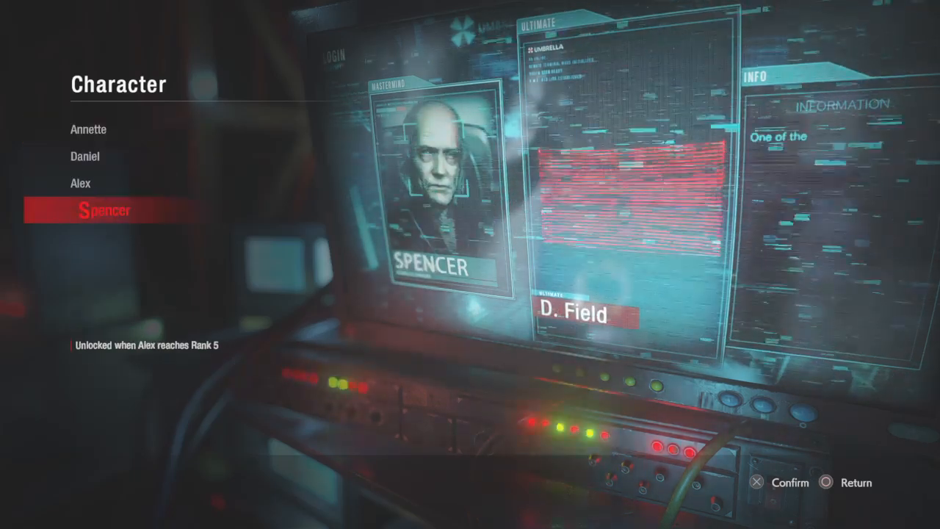
Switch to survivor Samuel Jordan's Cosmetics and show his Gestures list.
{"action": "key", "text": "up"}
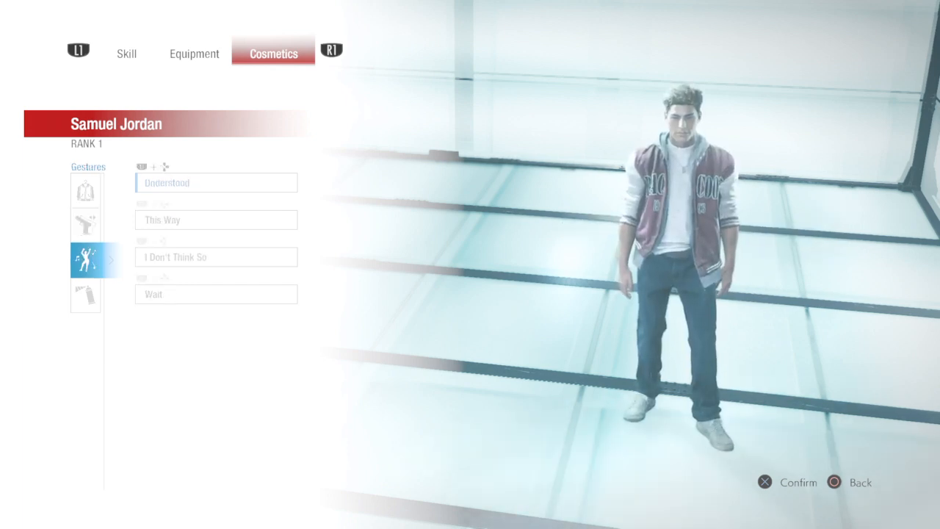
Leave the cosmetics screen and return to the main menu with Customize highlighted.
{"action": "left_click", "coordinate": [85, 296]}
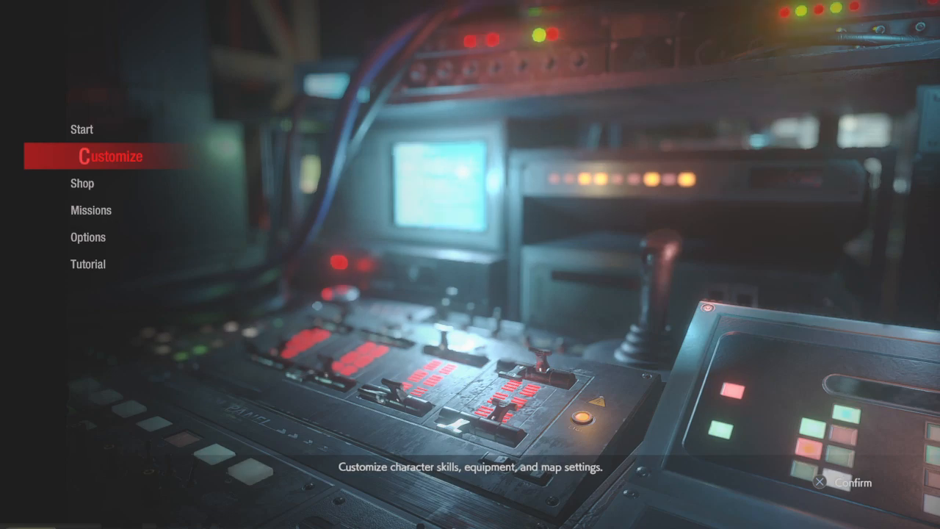
Confirm Customize to show the Mastermind, Survivor and map preset choices.
{"action": "left_click", "coordinate": [109, 156]}
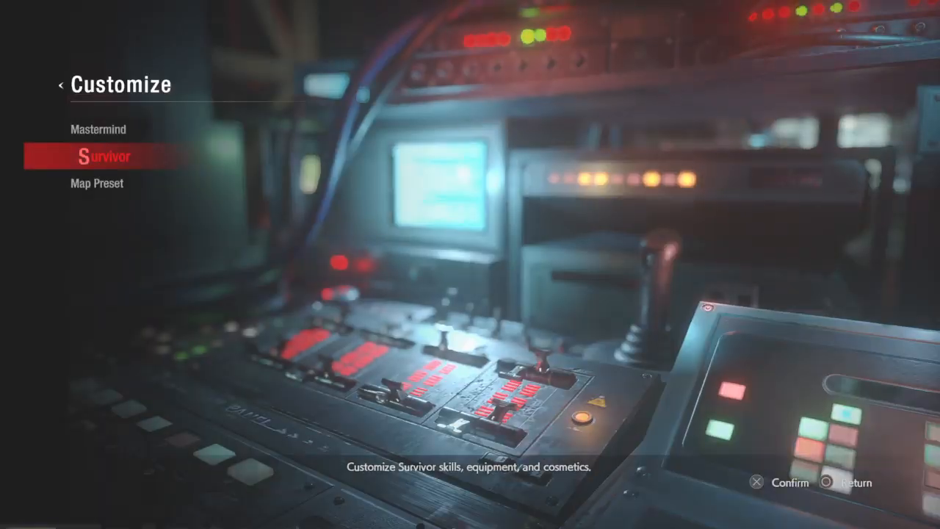
Back out of the Customize submenu to the main menu, landing on Options.
{"action": "key", "text": "Escape"}
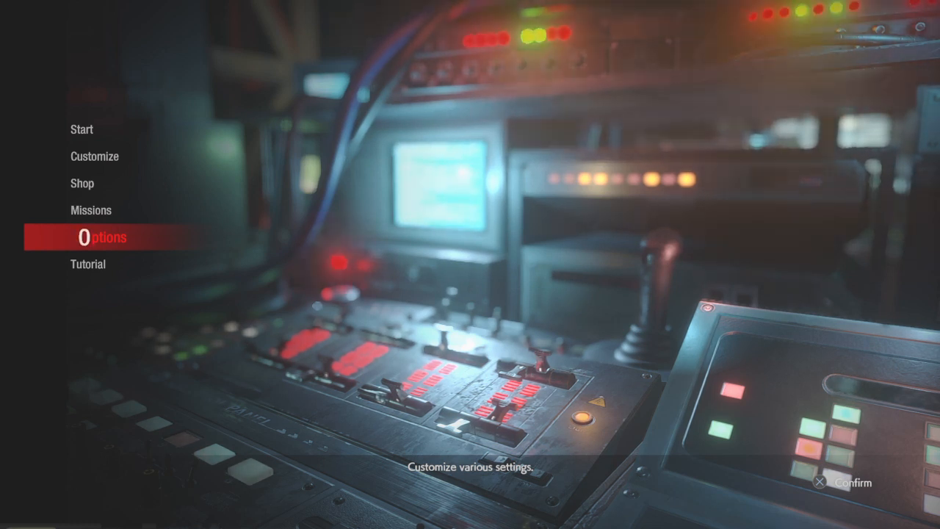
Choose Tutorial - Survivor and confirm to begin the Survivor tutorial match.
{"action": "left_click", "coordinate": [88, 265]}
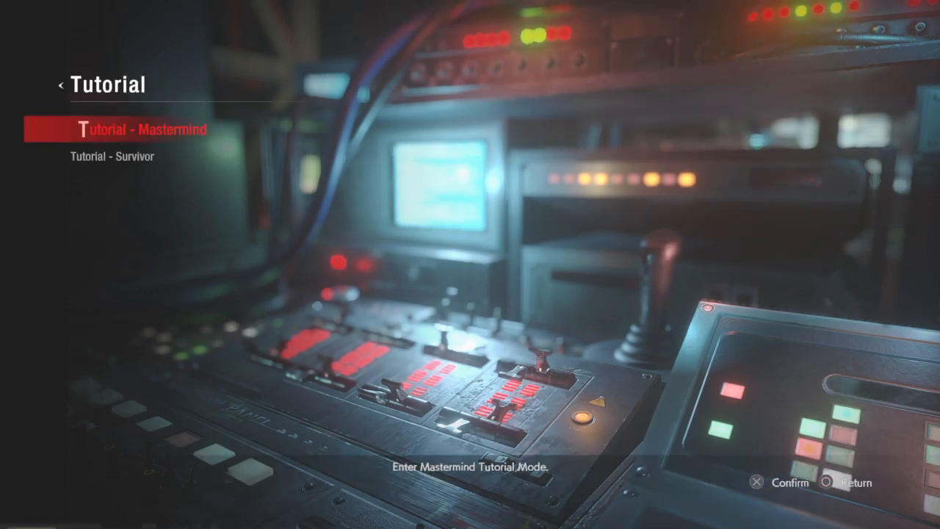
{"action": "key", "text": "Down"}
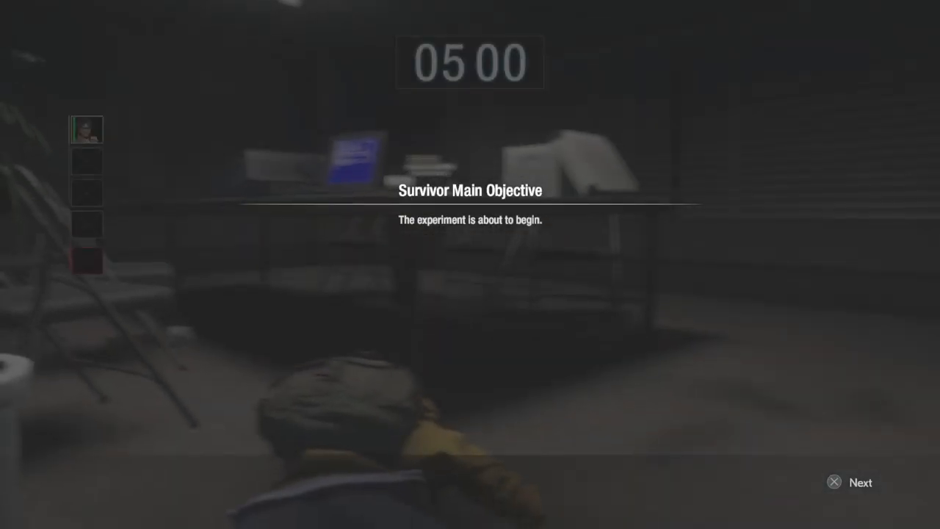
Advance through both Survivor Main Objective briefing screens to take control of the survivor.
{"action": "left_click", "coordinate": [861, 481]}
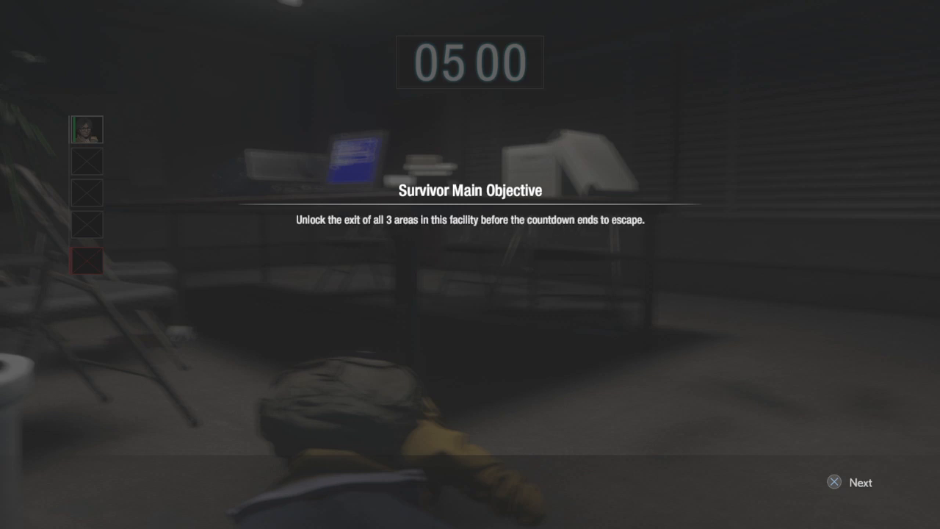
{"action": "left_click", "coordinate": [861, 482]}
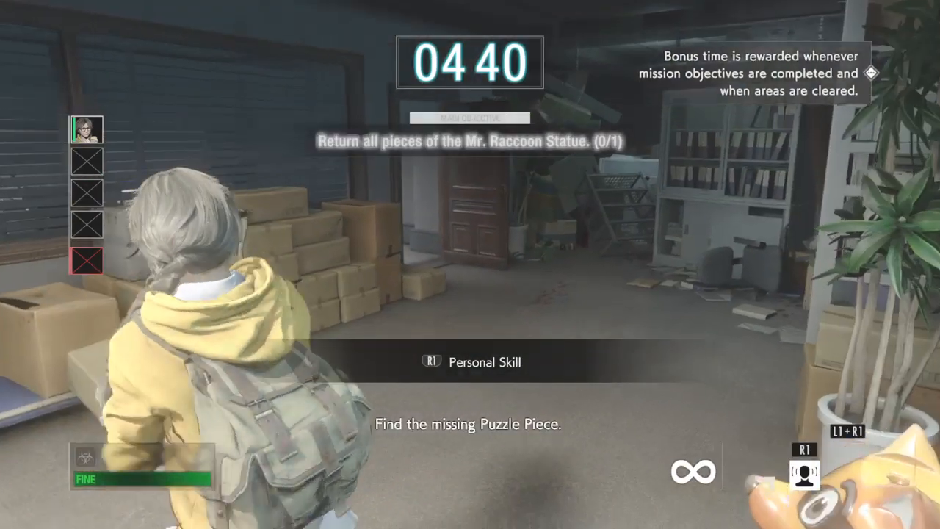
{"action": "mouse_move", "coordinate": [470, 265]}
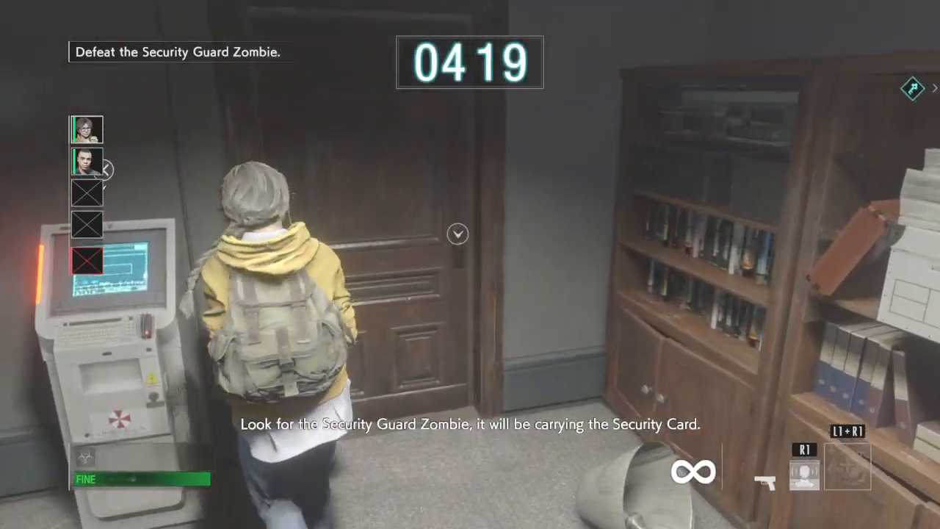
{"action": "mouse_move", "coordinate": [471, 265]}
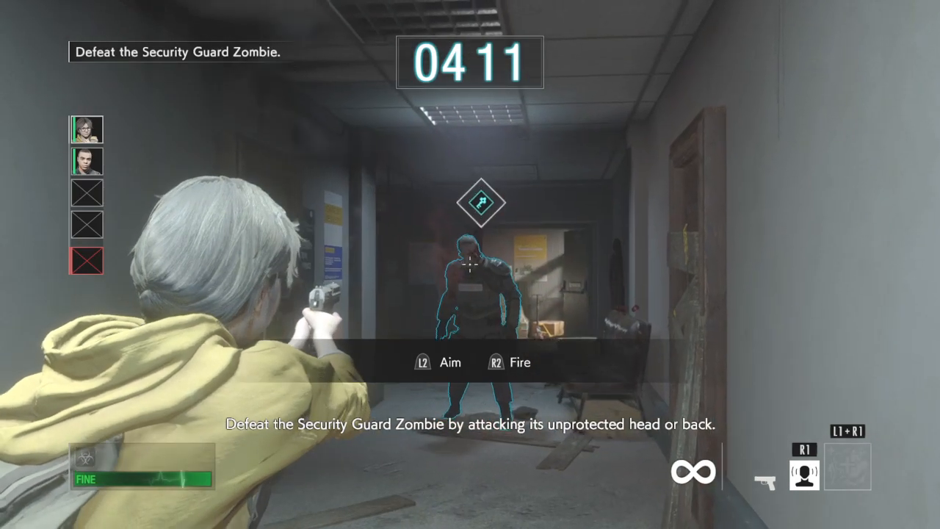
Aim and fire at the Security Guard Zombie's exposed head or back.
{"action": "key", "text": "R2"}
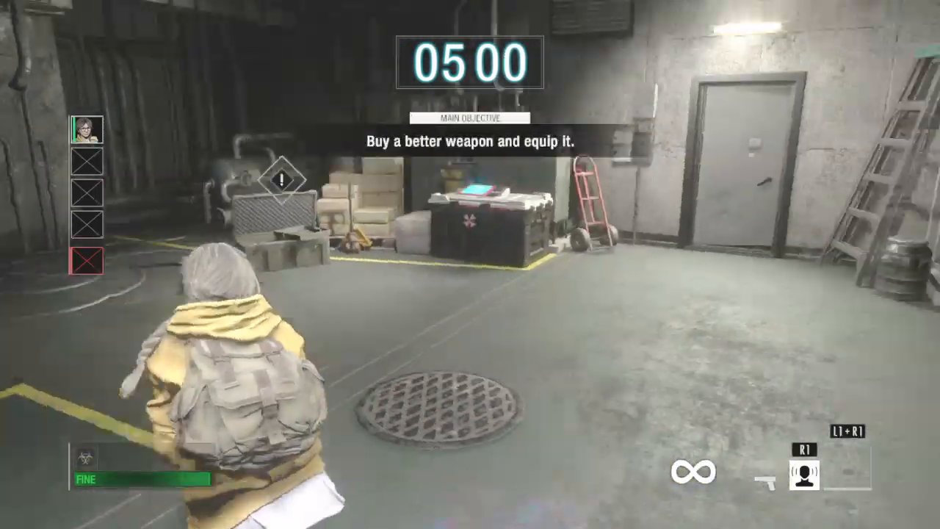
{"action": "mouse_move", "coordinate": [470, 264]}
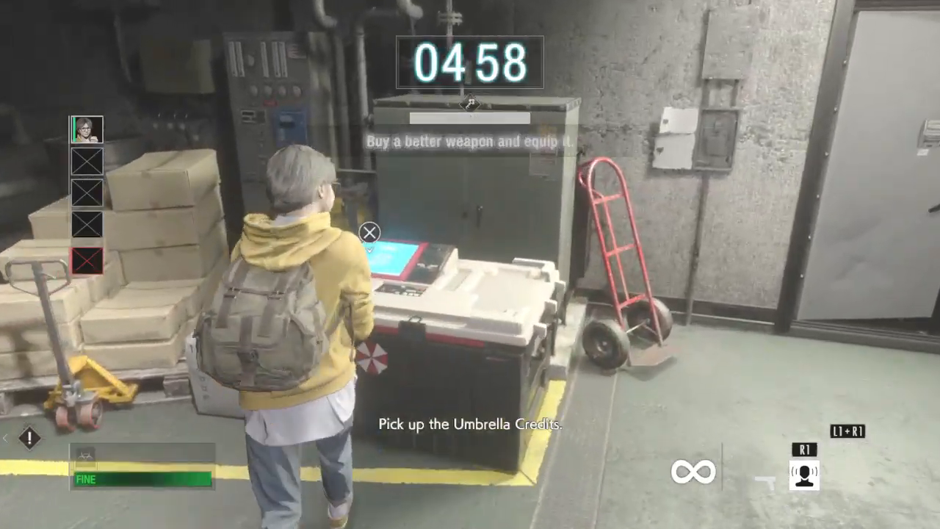
Collect the Umbrella Credits and browse the Armory stock list for the Lightning Hawk.
{"action": "left_click", "coordinate": [370, 232]}
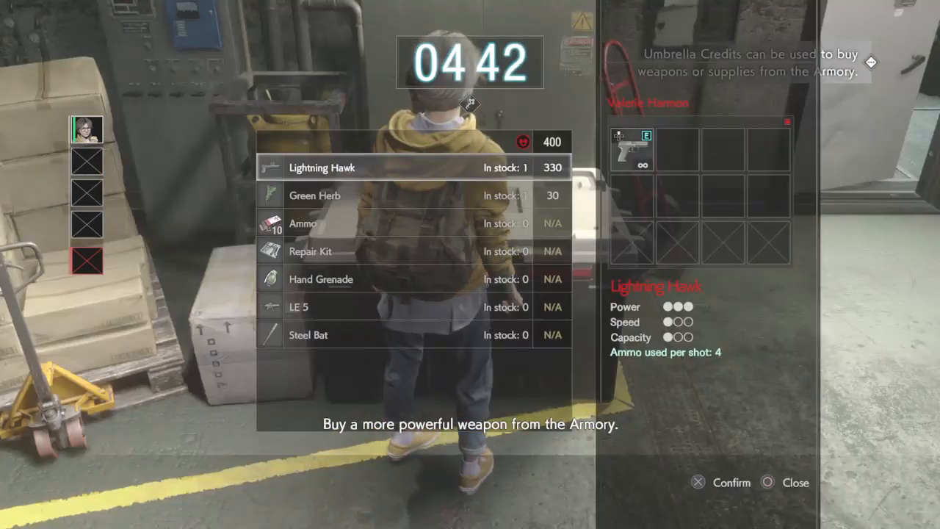
{"action": "scroll", "scroll_direction": "down", "scroll_amount": 3}
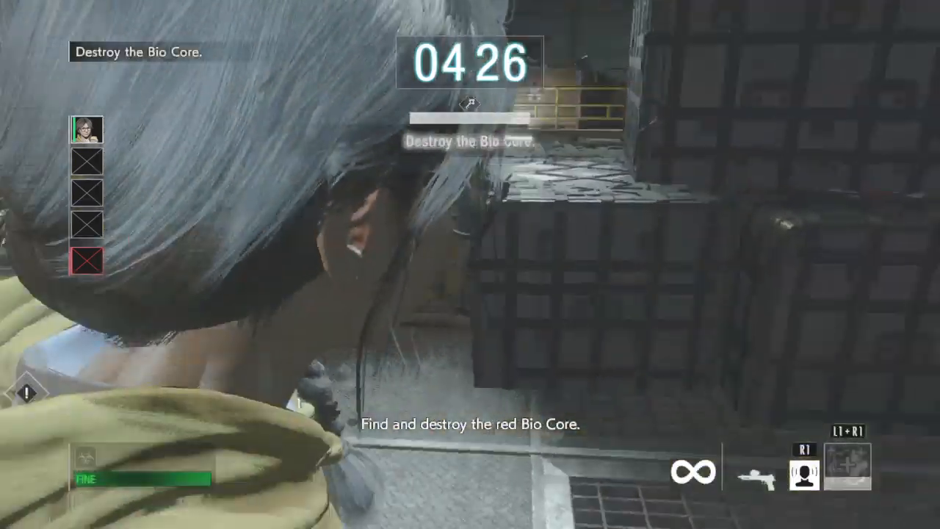
{"action": "mouse_move", "coordinate": [470, 264]}
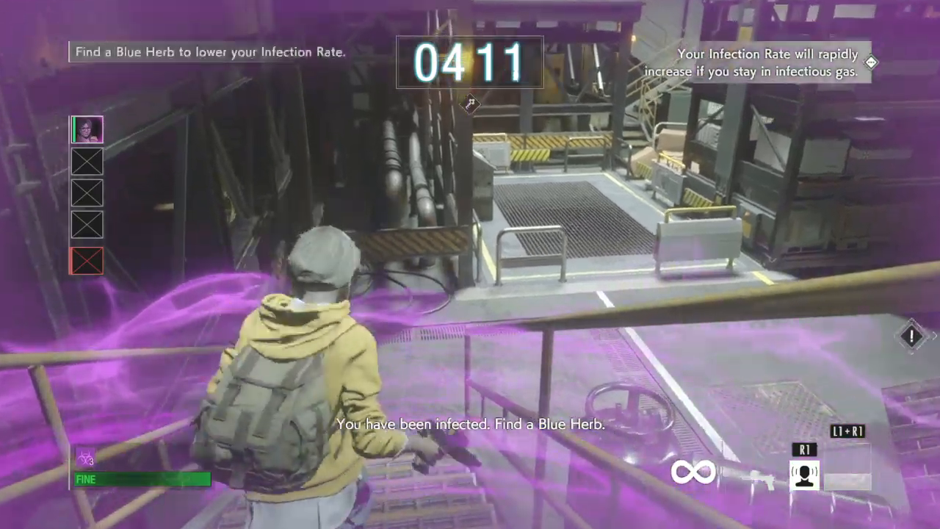
{"action": "mouse_move", "coordinate": [470, 265]}
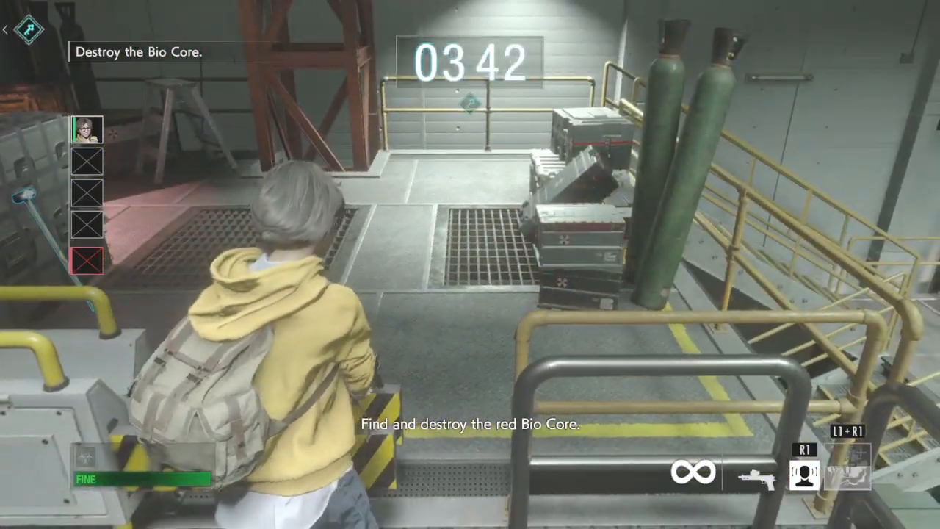
{"action": "mouse_move", "coordinate": [470, 265]}
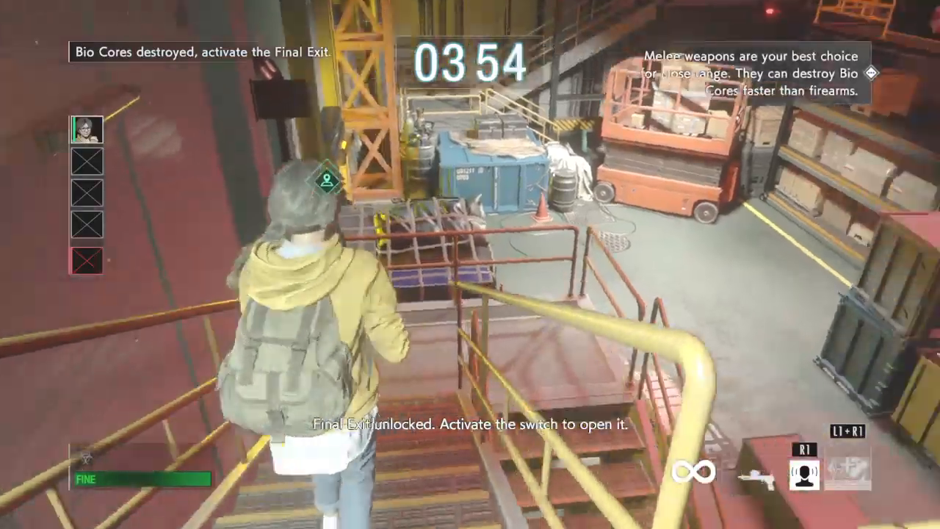
{"action": "mouse_move", "coordinate": [470, 264]}
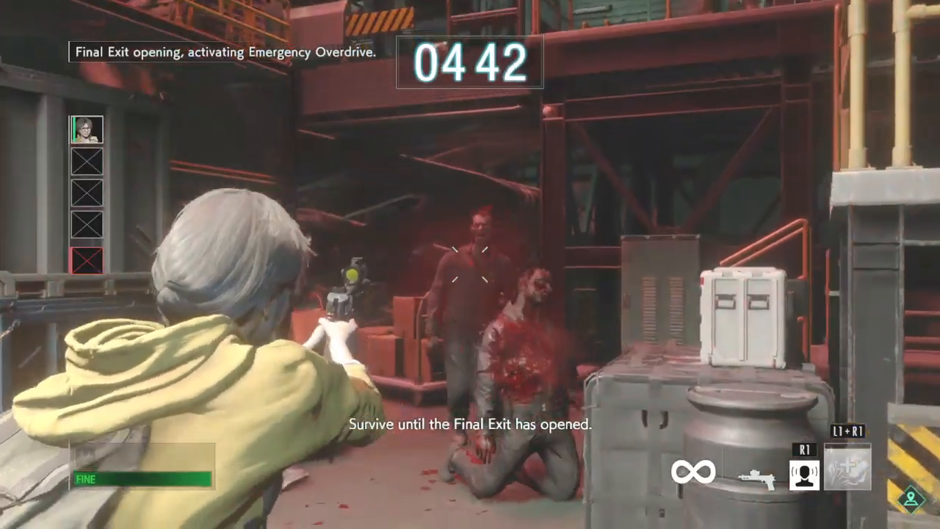
{"action": "mouse_move", "coordinate": [470, 265]}
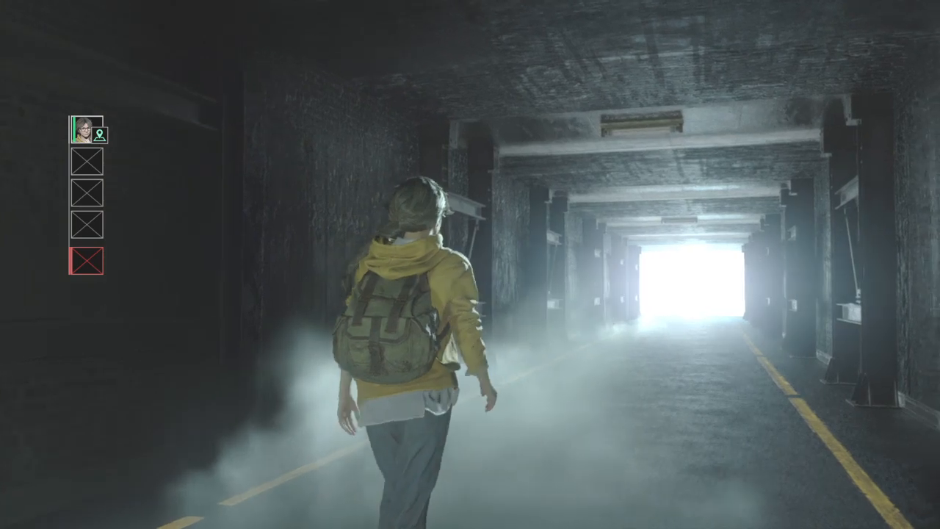
Walk the survivor down the foggy tunnel toward the light.
{"action": "key", "text": "w"}
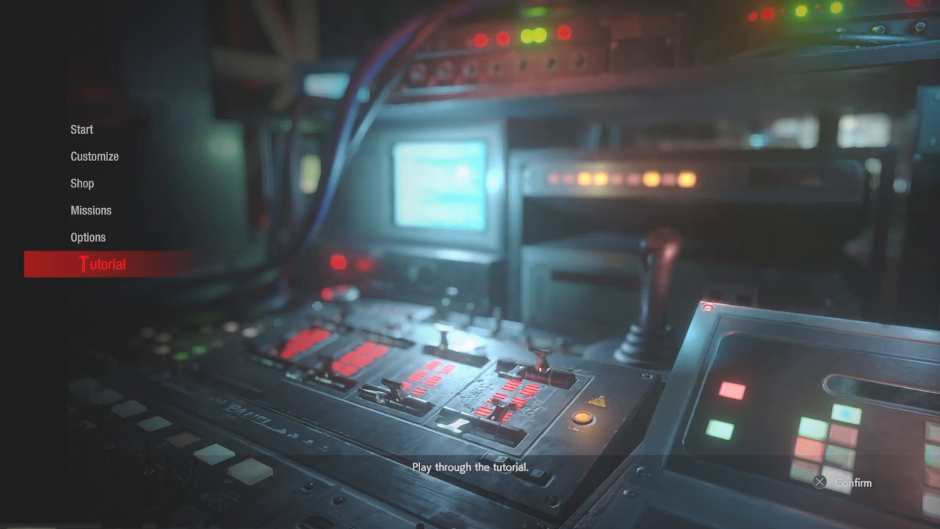
Choose Tutorial on the main menu to launch the Mastermind tutorial.
{"action": "left_click", "coordinate": [102, 265]}
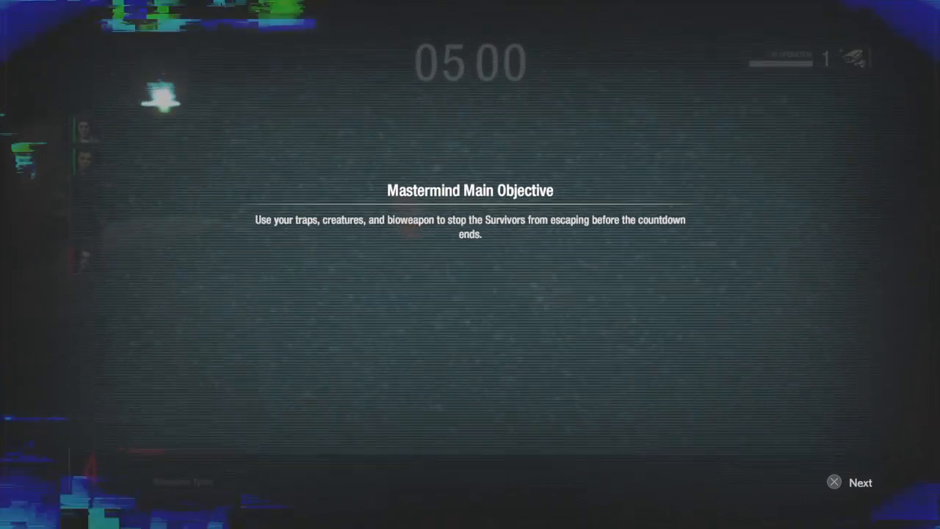
Dismiss the Mastermind main objective briefing to begin looking around the parking lot.
{"action": "left_click", "coordinate": [859, 482]}
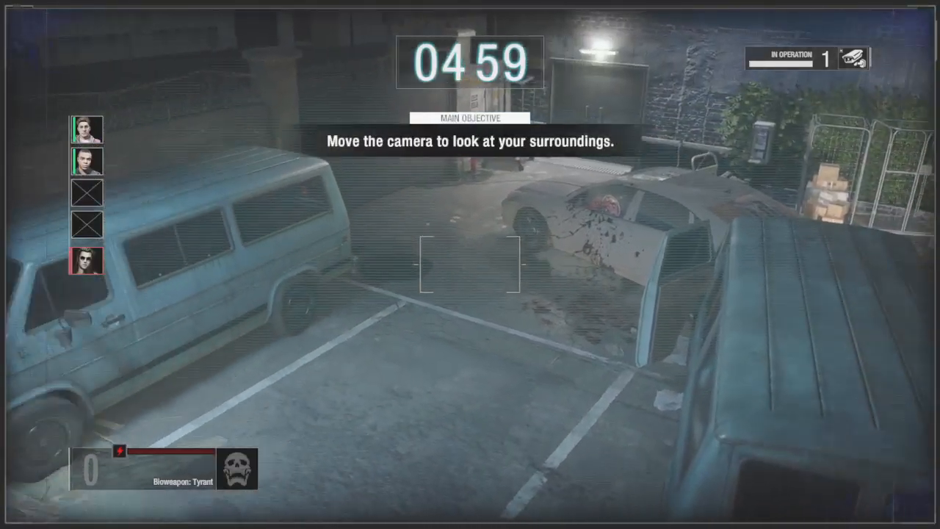
{"action": "mouse_move", "coordinate": [470, 265]}
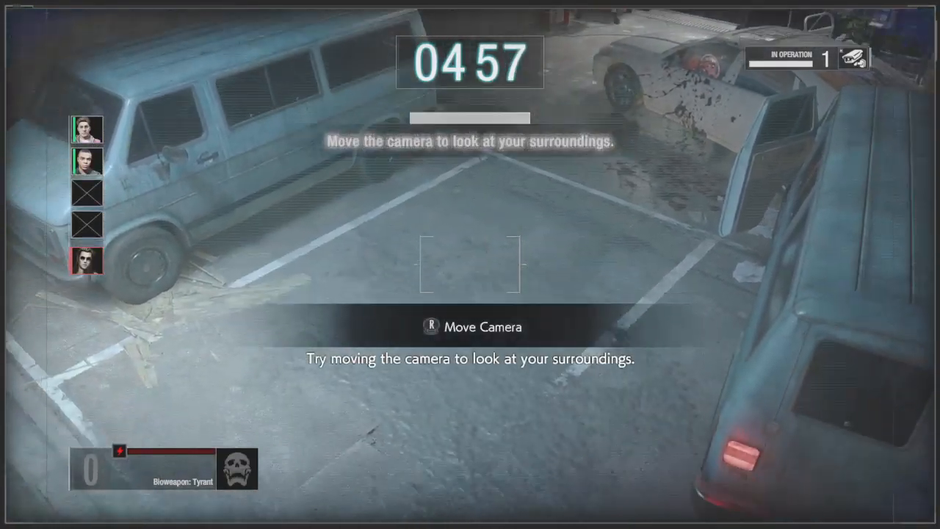
{"action": "mouse_move", "coordinate": [470, 265]}
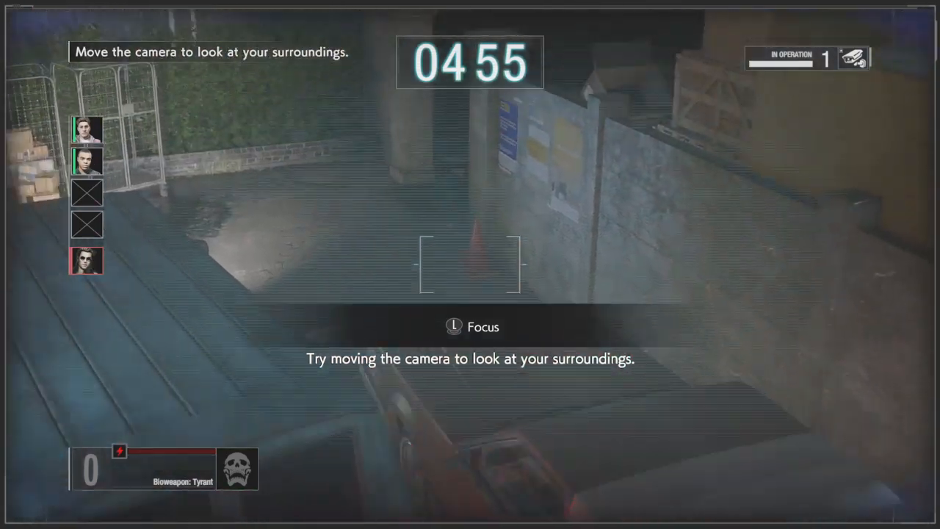
{"action": "mouse_move", "coordinate": [470, 264]}
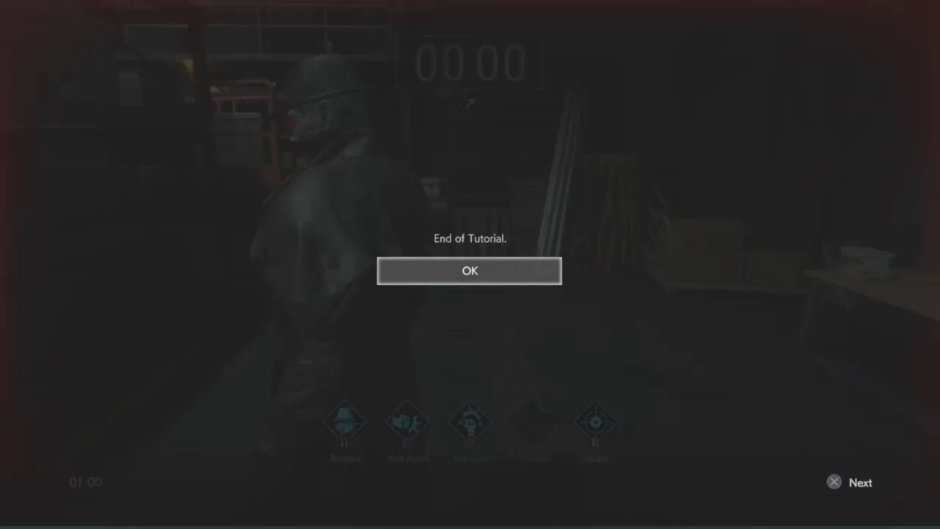
Acknowledge End of Tutorial and enter the Customize submenu from the main menu.
{"action": "left_click", "coordinate": [470, 270]}
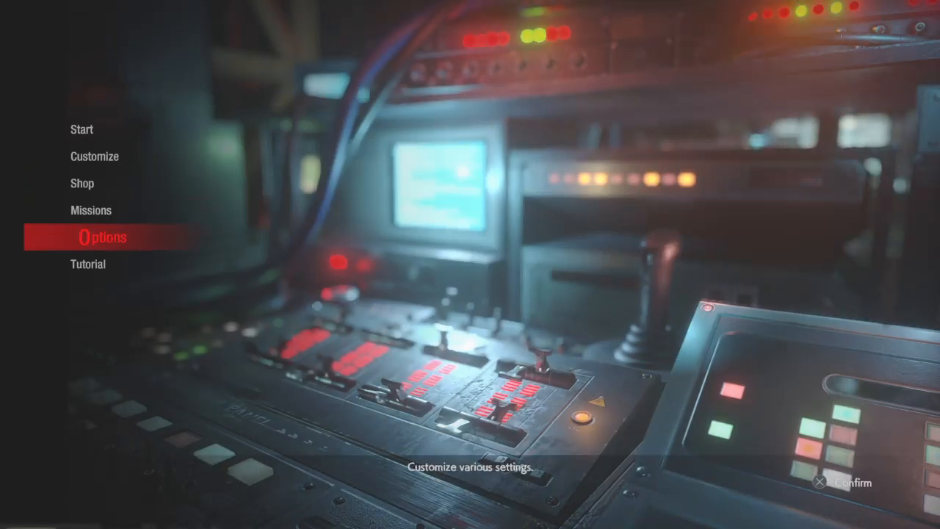
{"action": "key", "text": "up"}
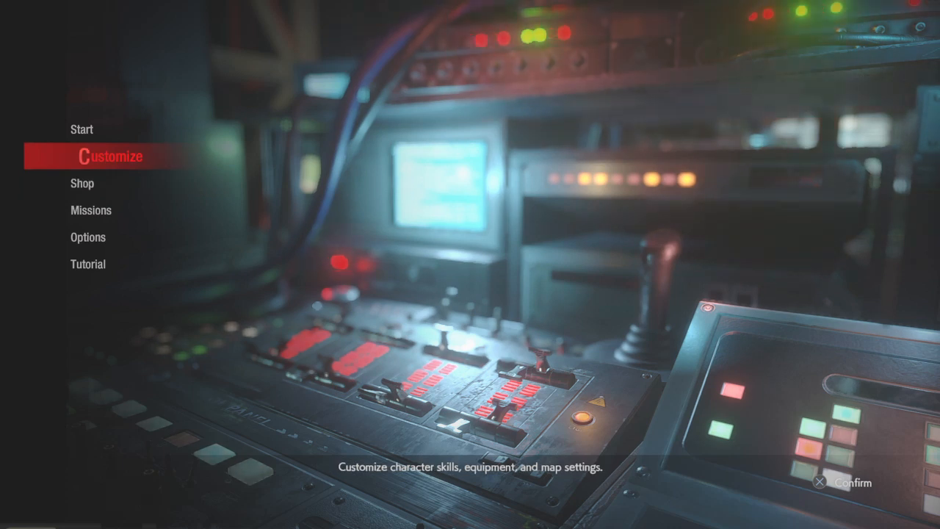
{"action": "left_click", "coordinate": [110, 155]}
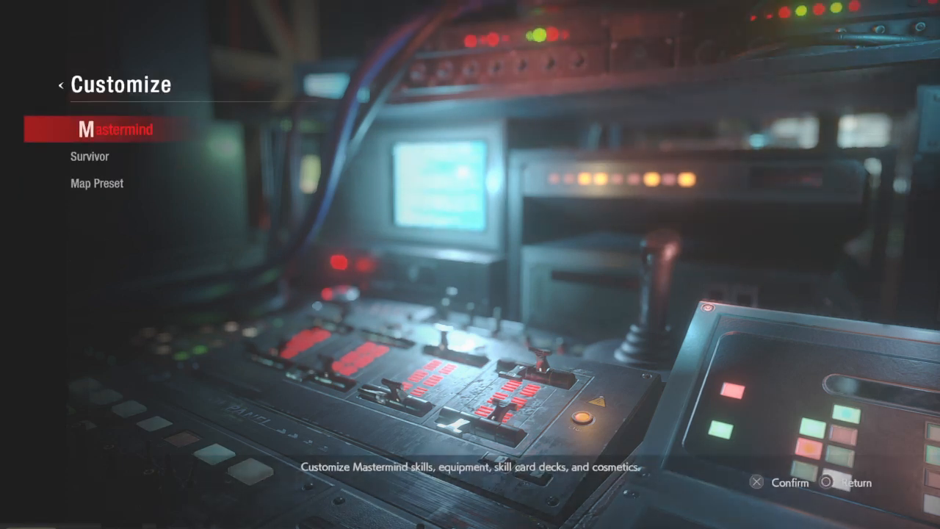